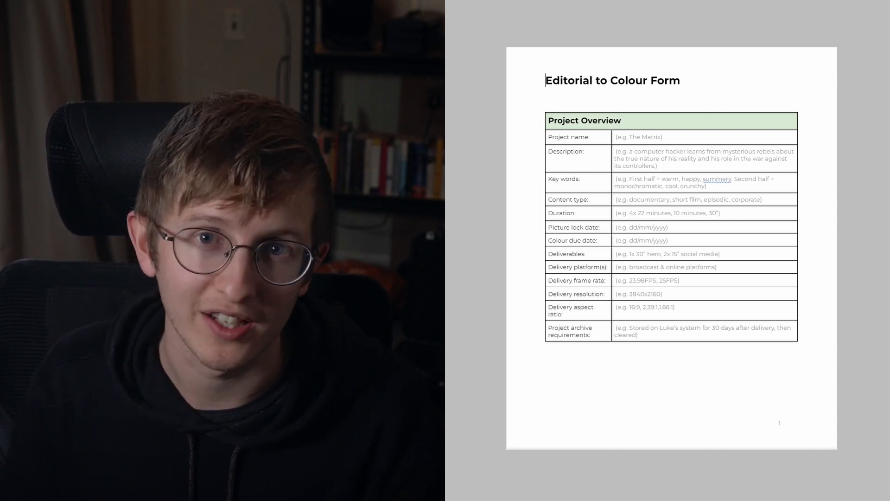
scroll(down, 3)
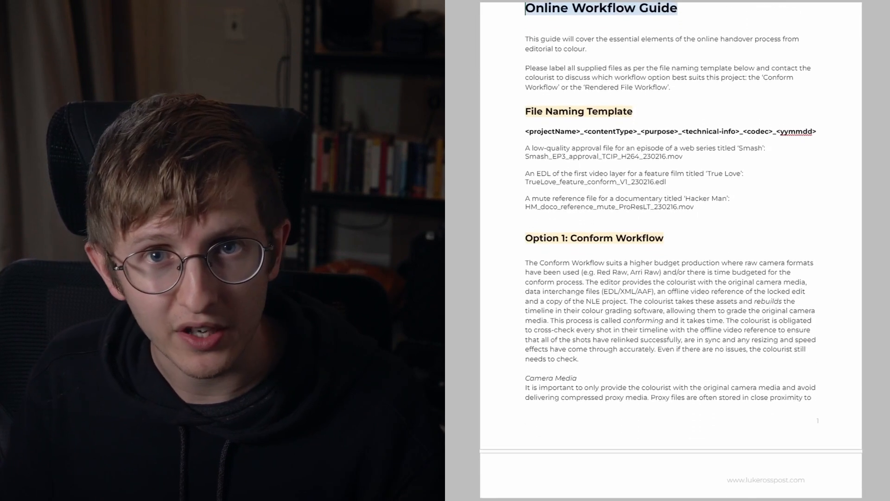
scroll(down, 3)
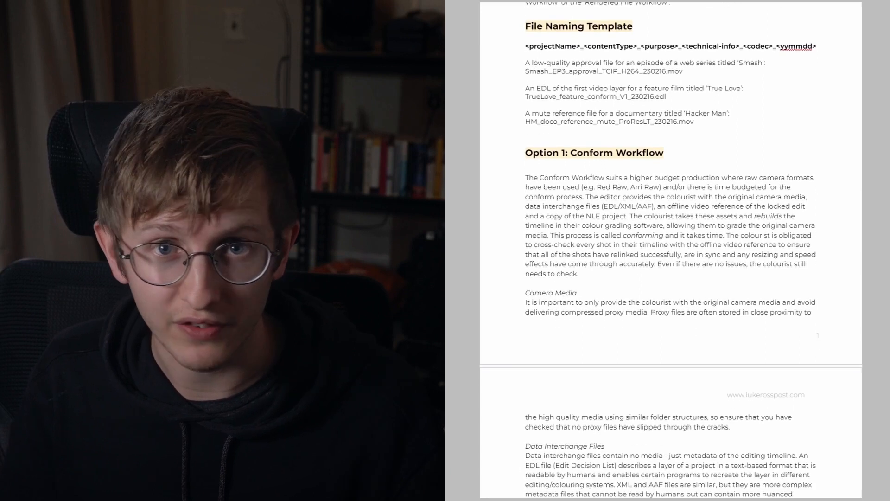
scroll(down, 3)
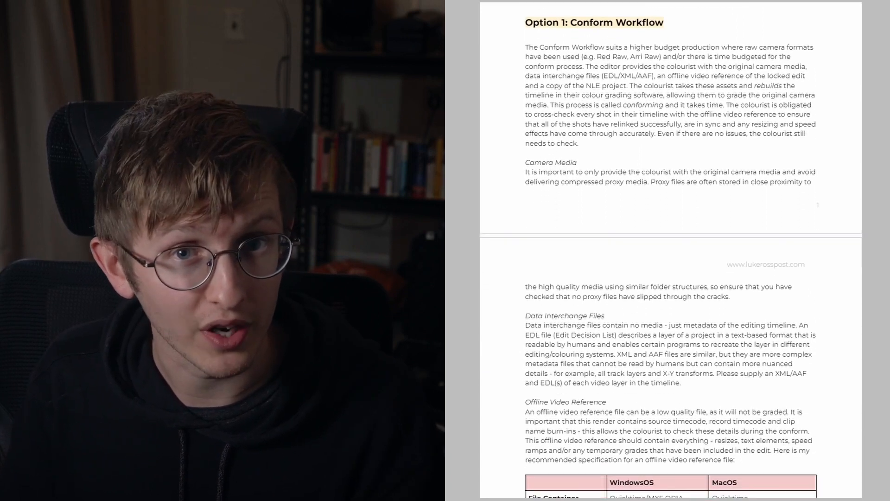
scroll(down, 3)
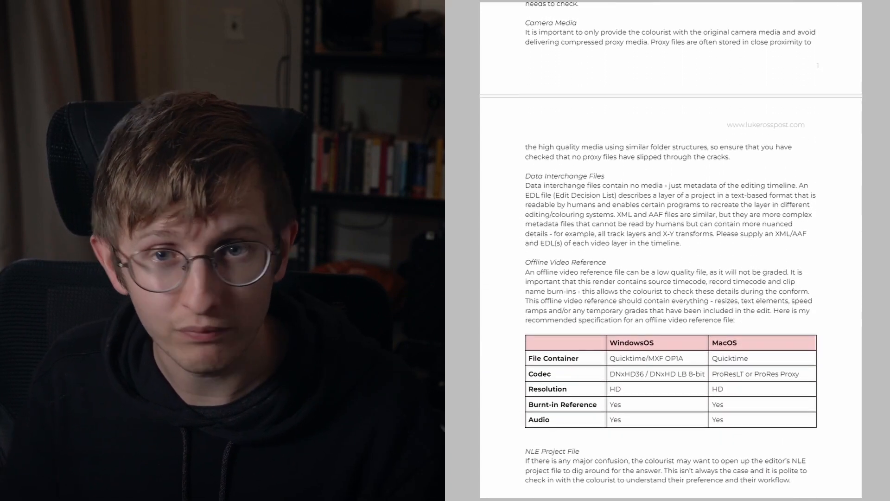
scroll(down, 3)
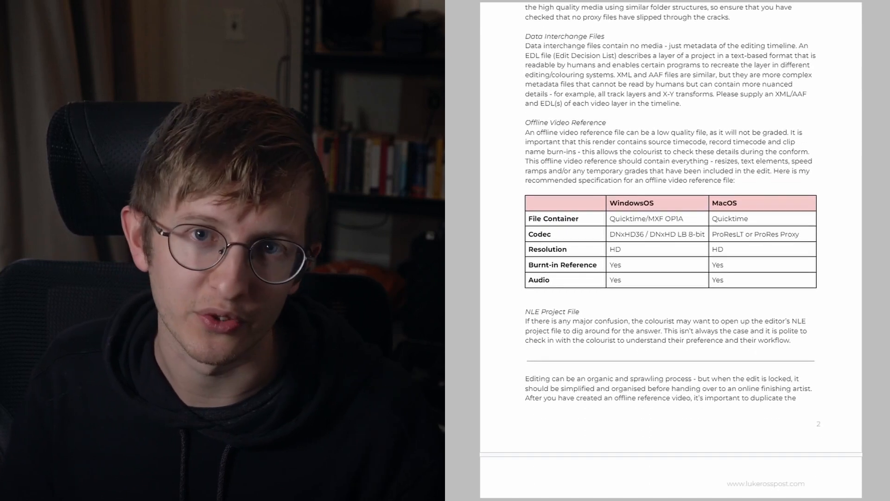
scroll(down, 3)
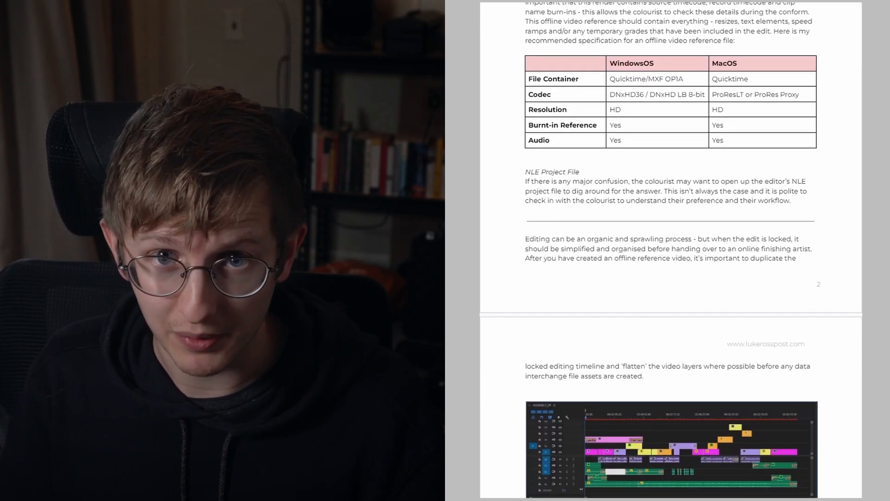
scroll(down, 3)
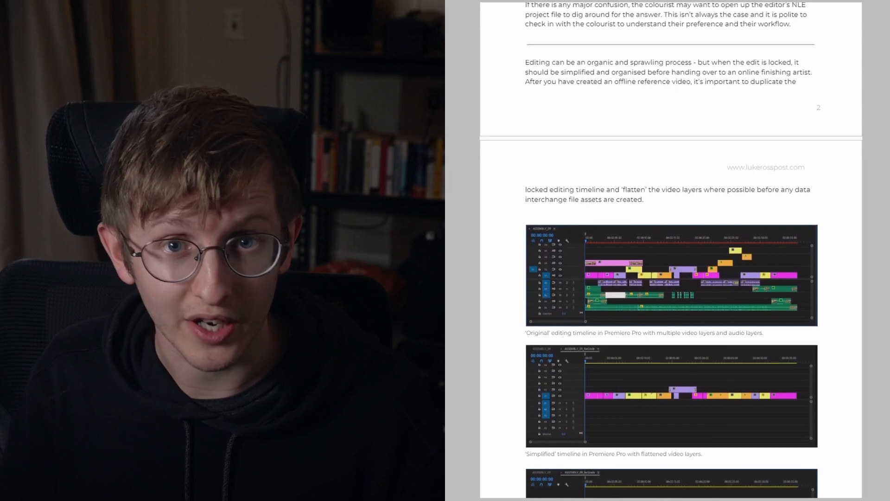
scroll(down, 3)
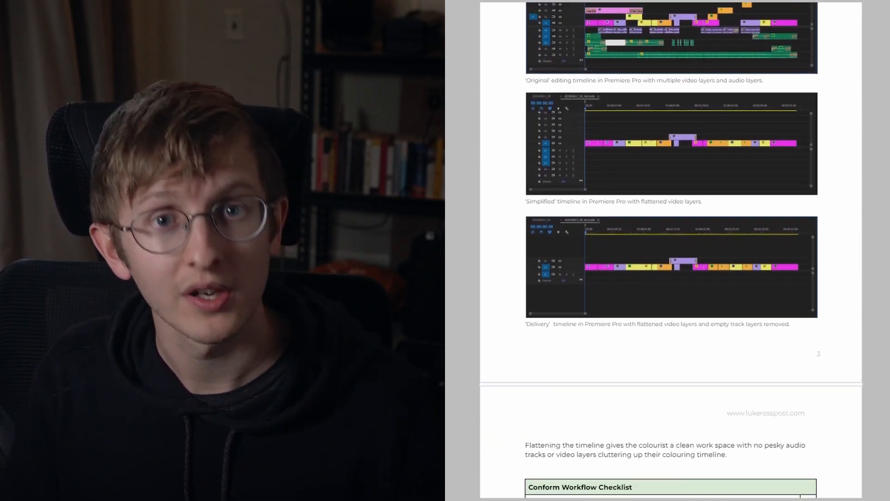
scroll(down, 3)
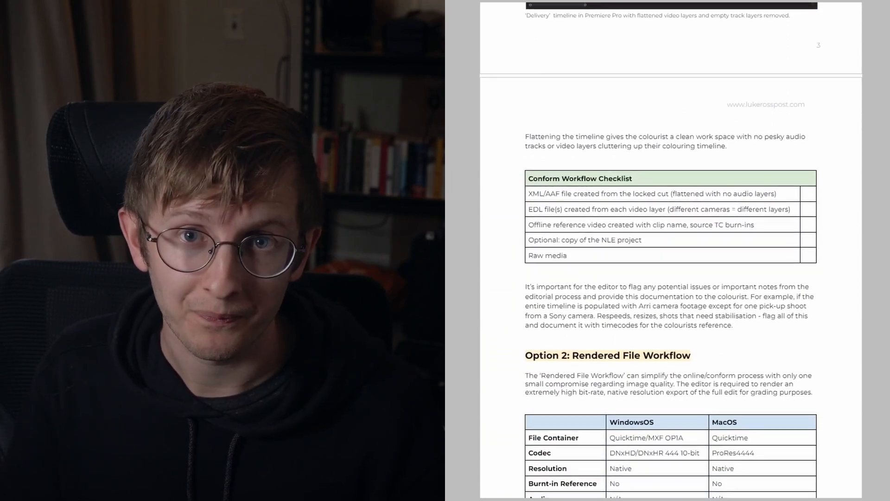
scroll(down, 3)
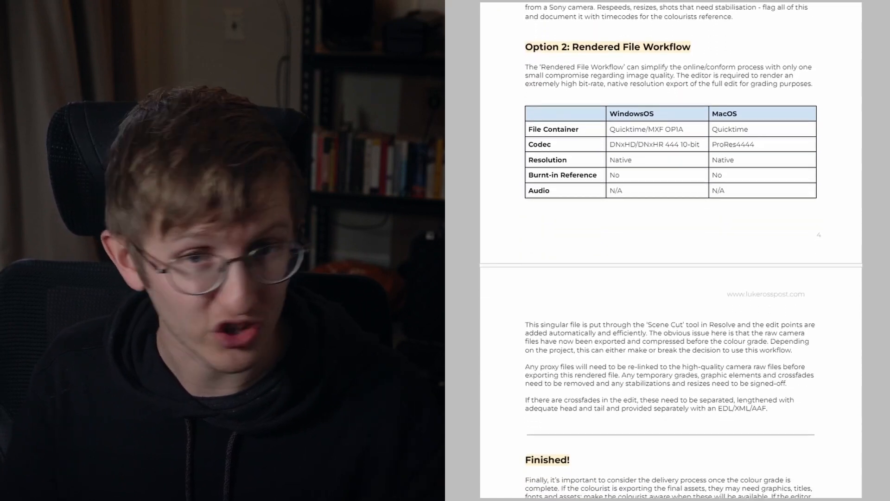
scroll(down, 3)
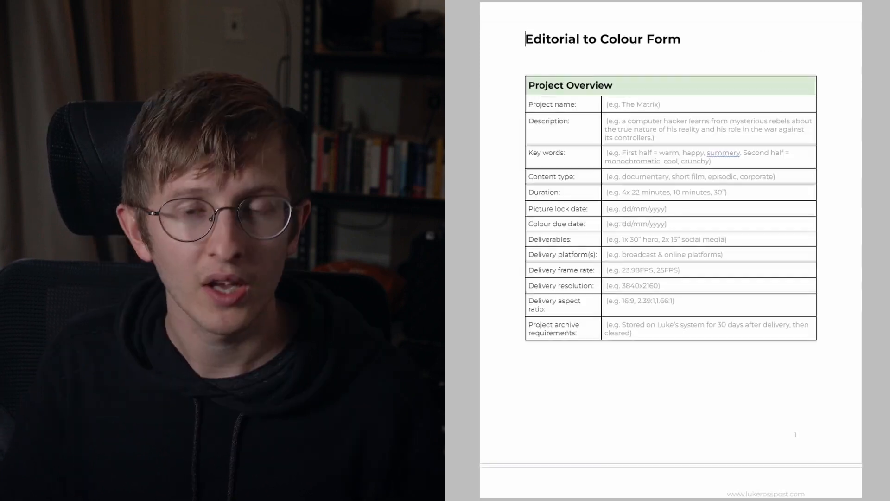
scroll(down, 3)
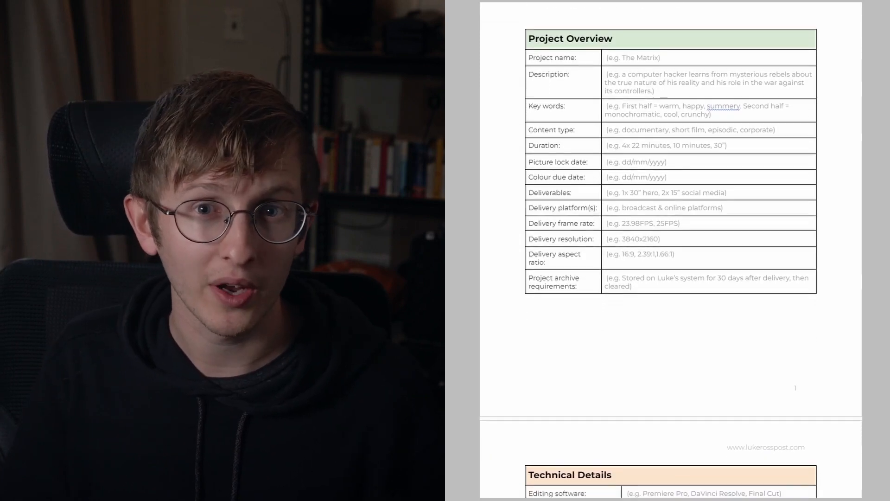
scroll(down, 3)
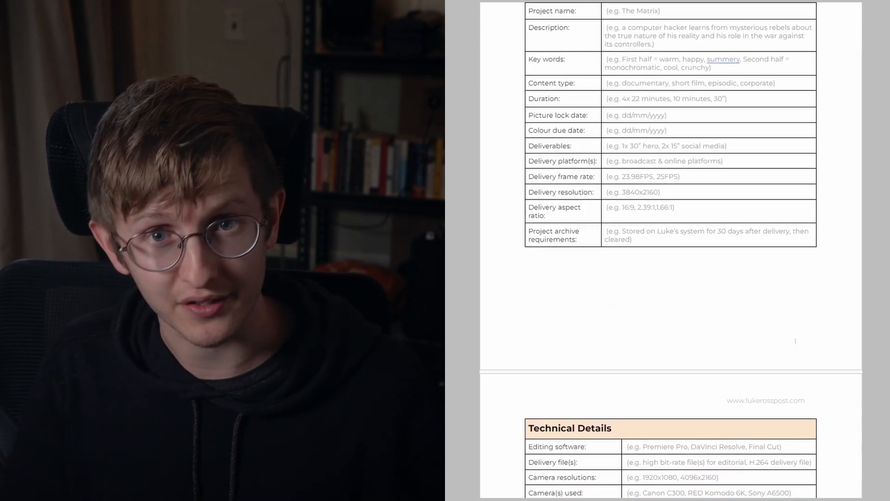
scroll(down, 3)
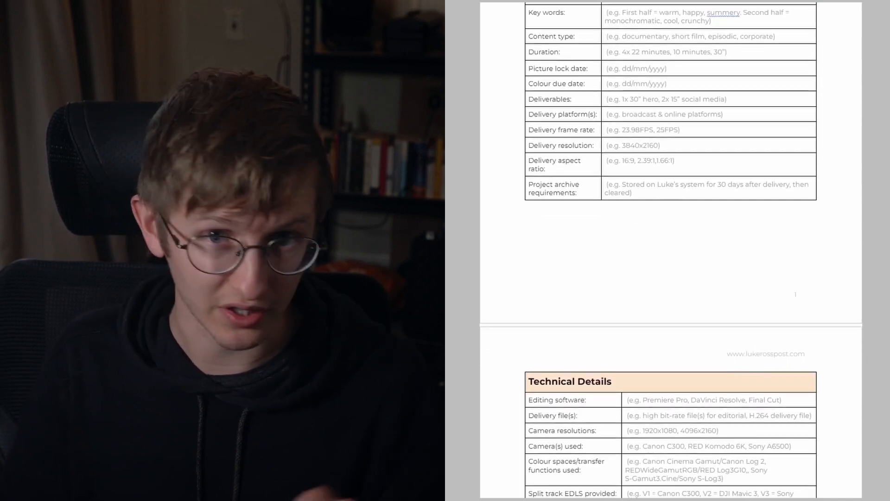
scroll(down, 3)
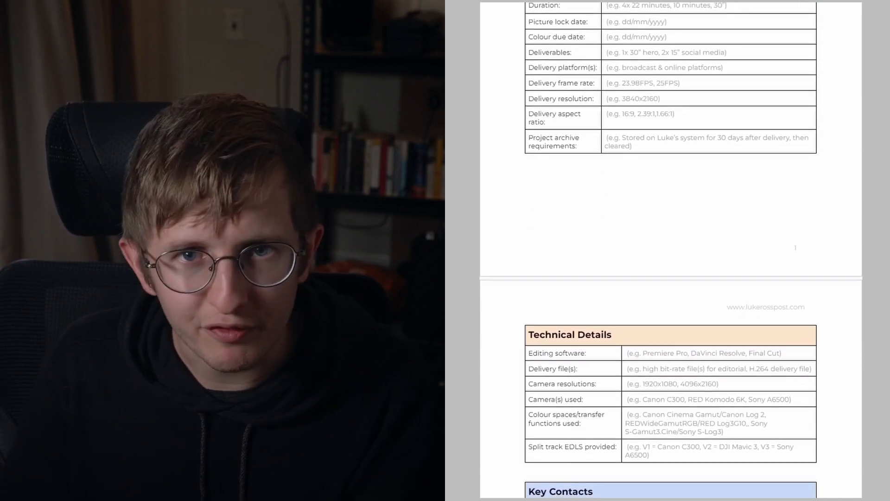
scroll(down, 3)
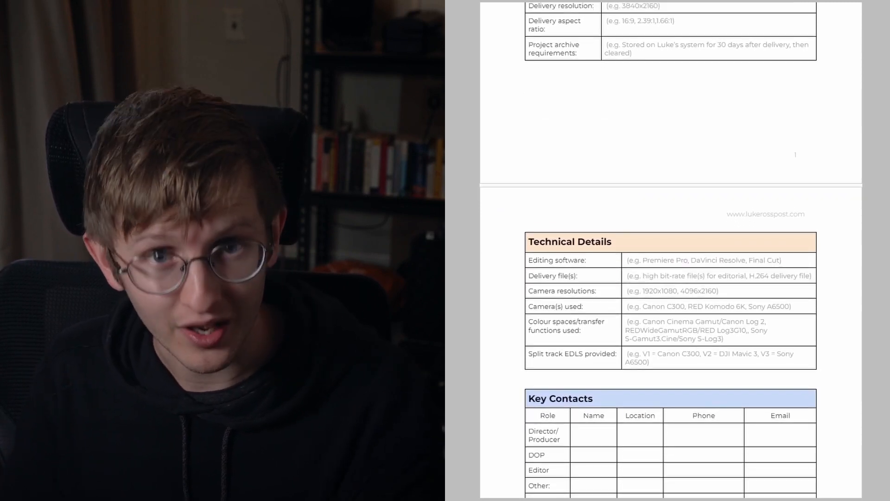
scroll(down, 3)
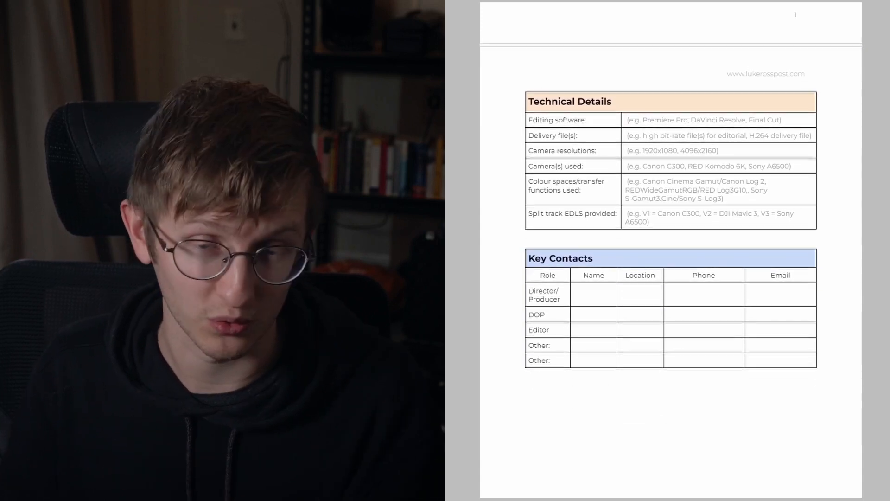
scroll(down, 3)
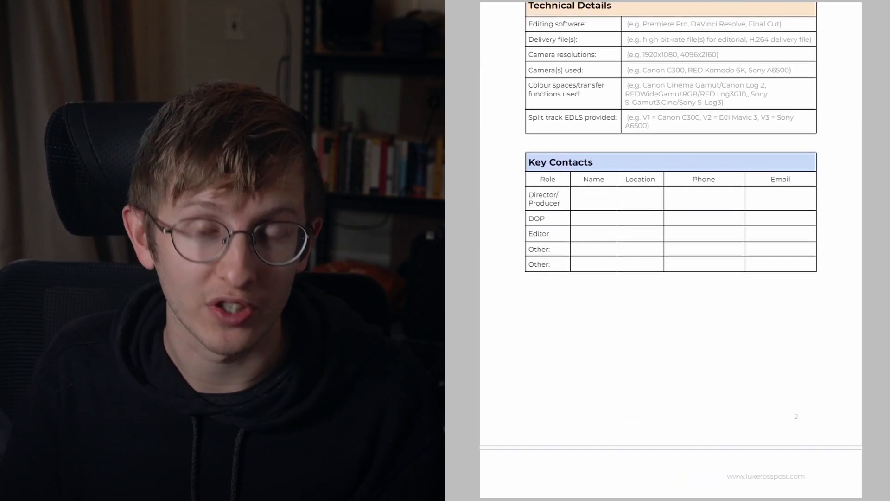
scroll(down, 3)
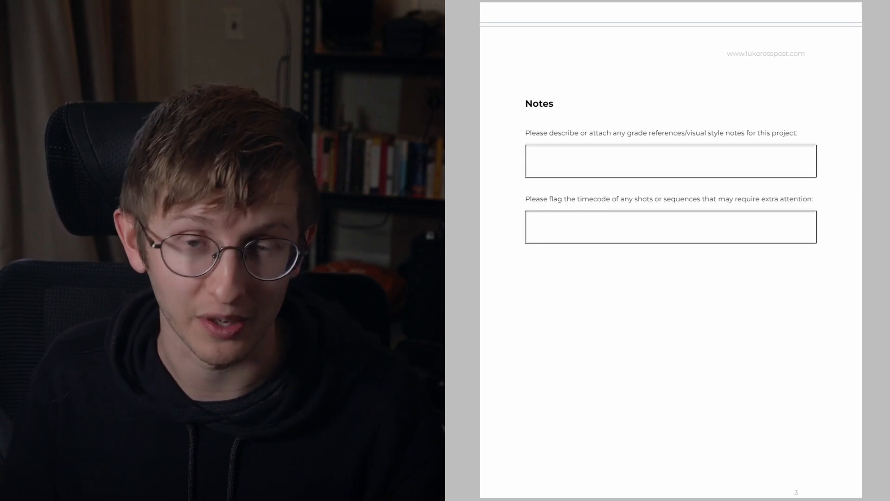